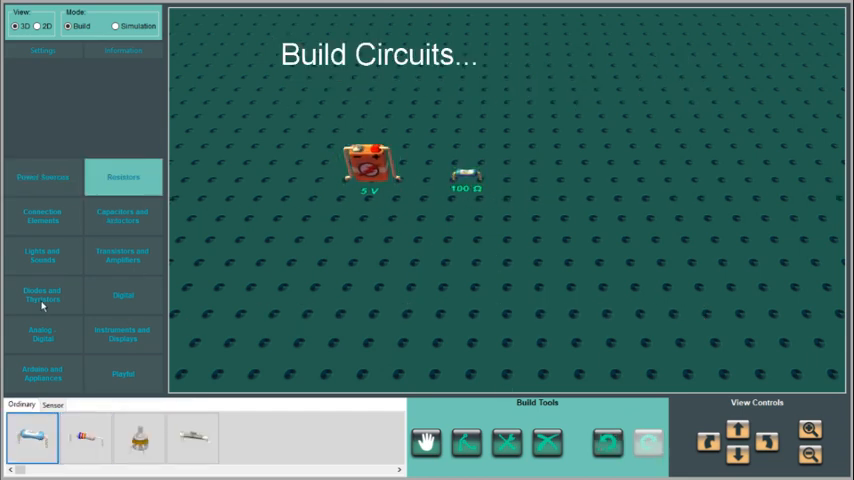
Step: Add a lamp beside the resistor and wire the 5 V battery, 100 Ω resistor and lamp into a loop
click(42, 256)
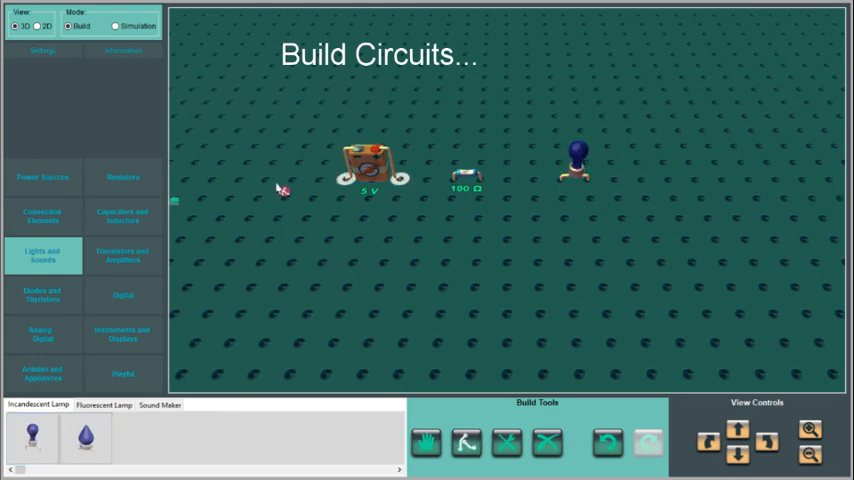
drag(285, 190, 668, 275)
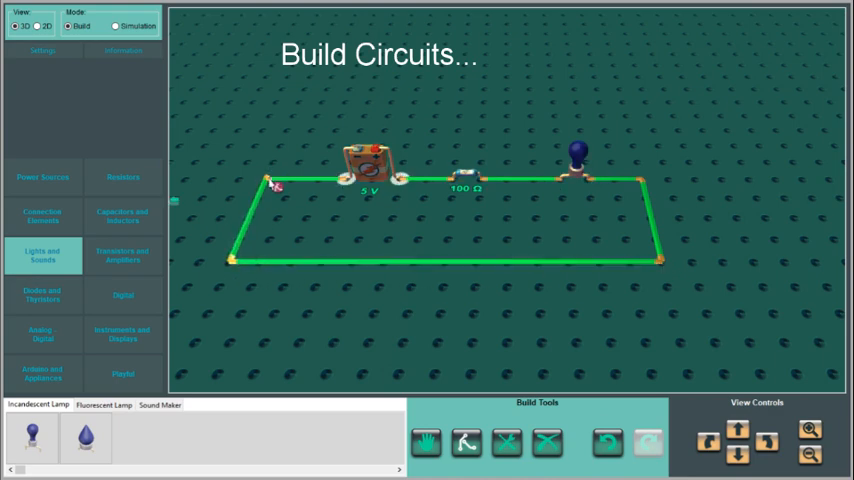
click(116, 26)
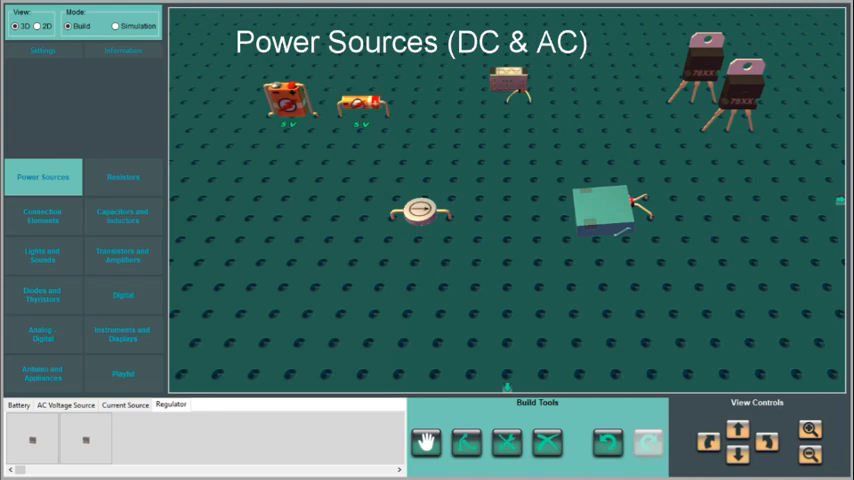
Step: Step through Power Sources, Resistors, Connection Elements, Capacitors, Lights, Transistors, Diodes and Digital's 7400 Series tab
click(122, 177)
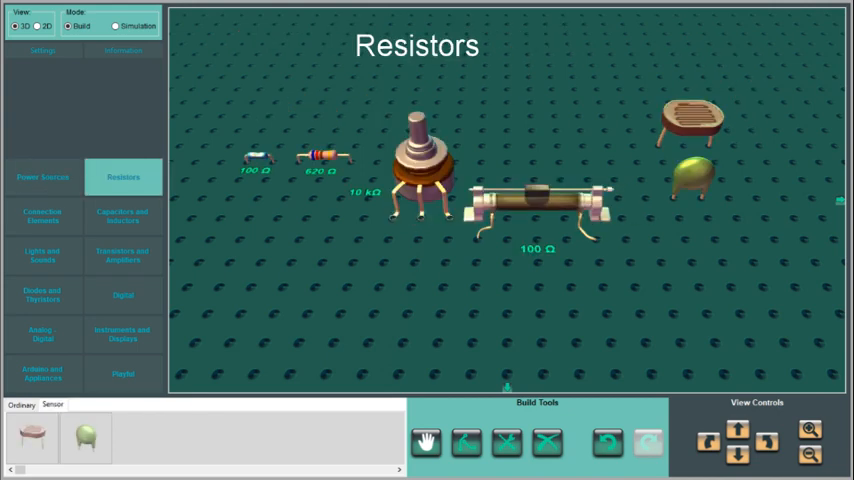
click(42, 215)
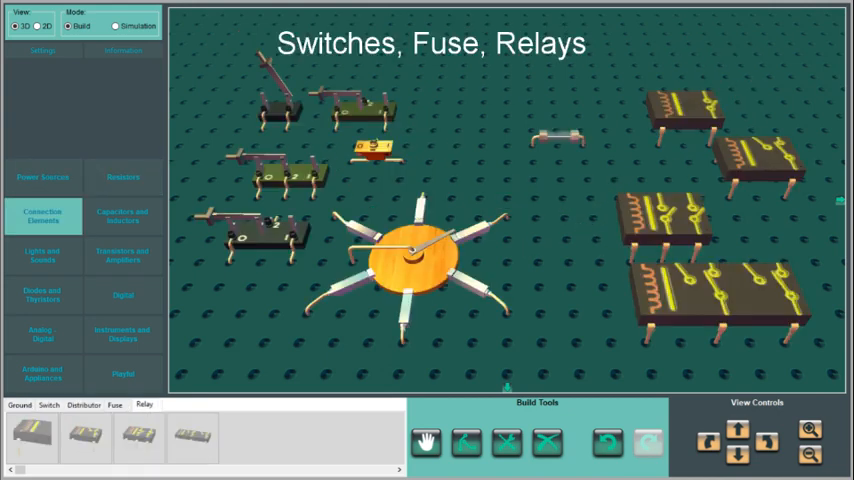
click(122, 215)
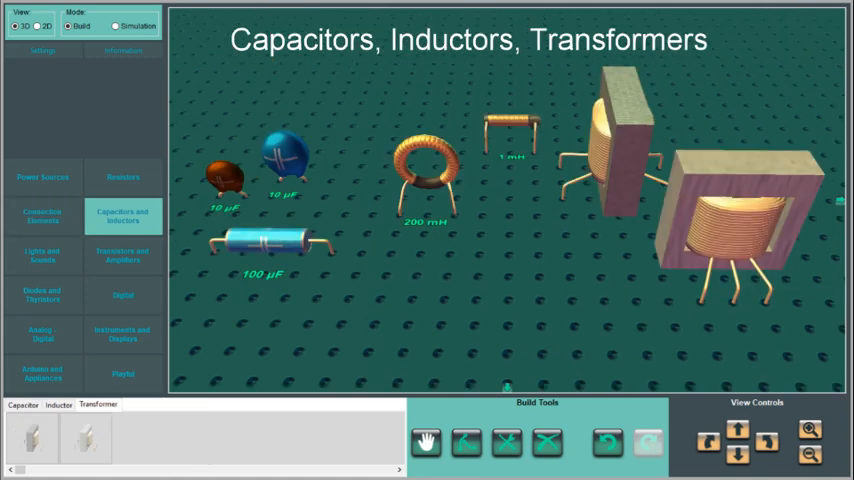
click(42, 255)
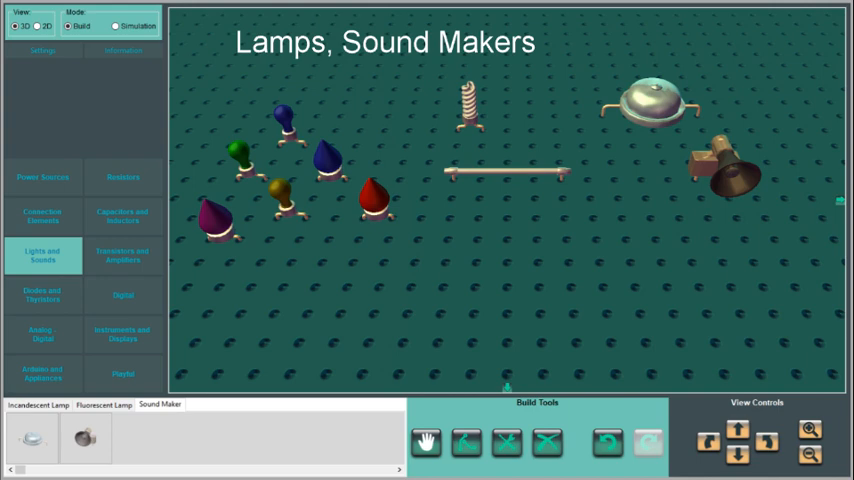
click(122, 255)
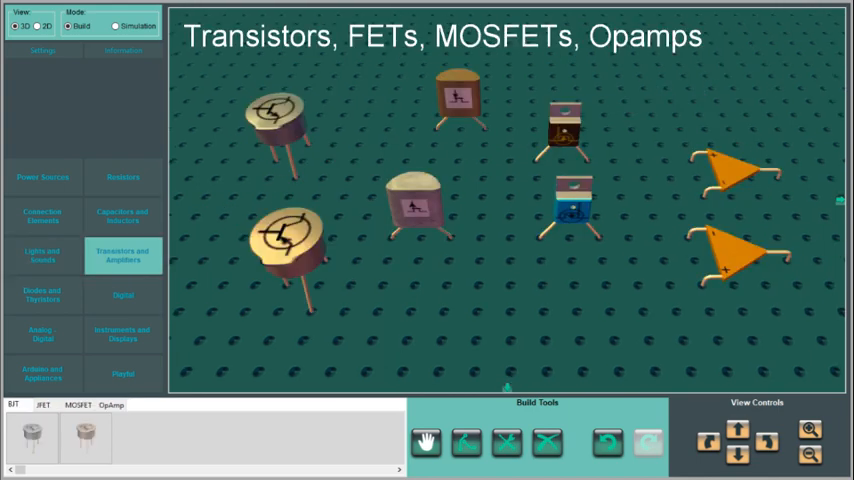
click(42, 295)
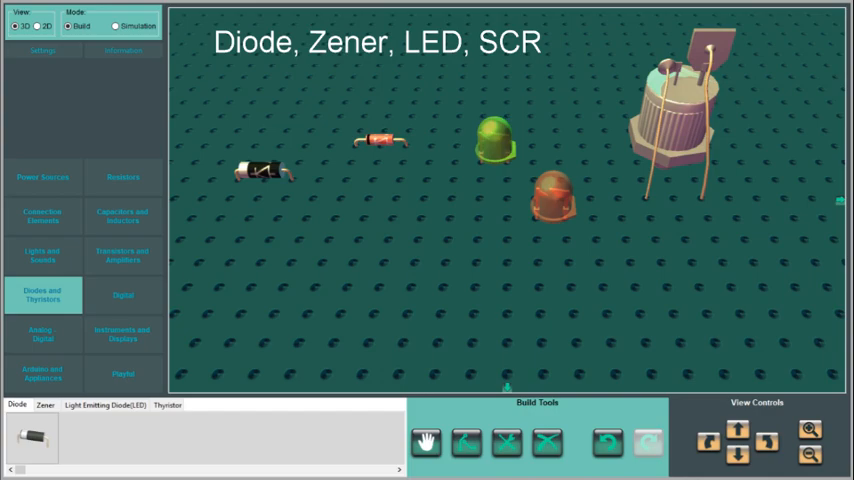
click(122, 294)
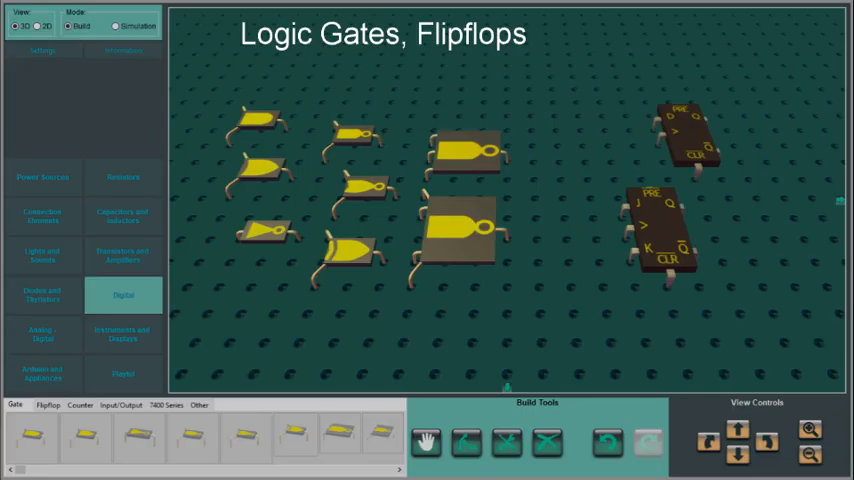
click(199, 405)
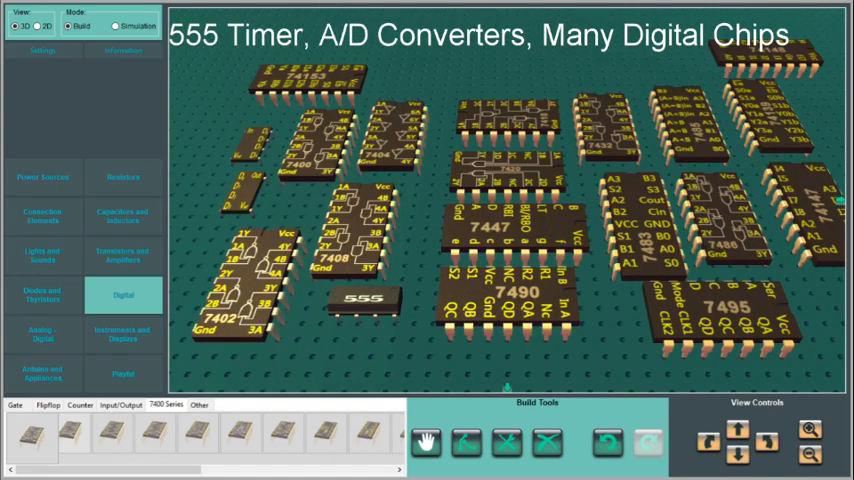
Step: Show Instruments and Displays, Arduino and Appliances, and Playful, then return to Power Sources on an empty board
click(122, 334)
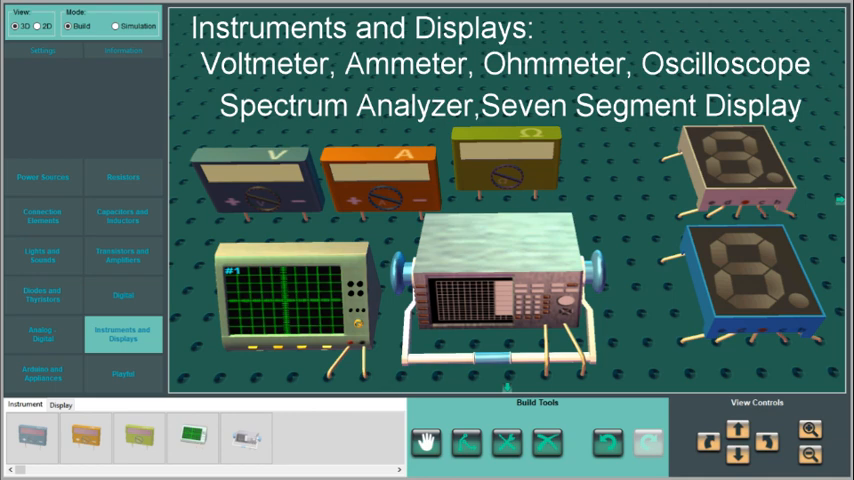
click(42, 374)
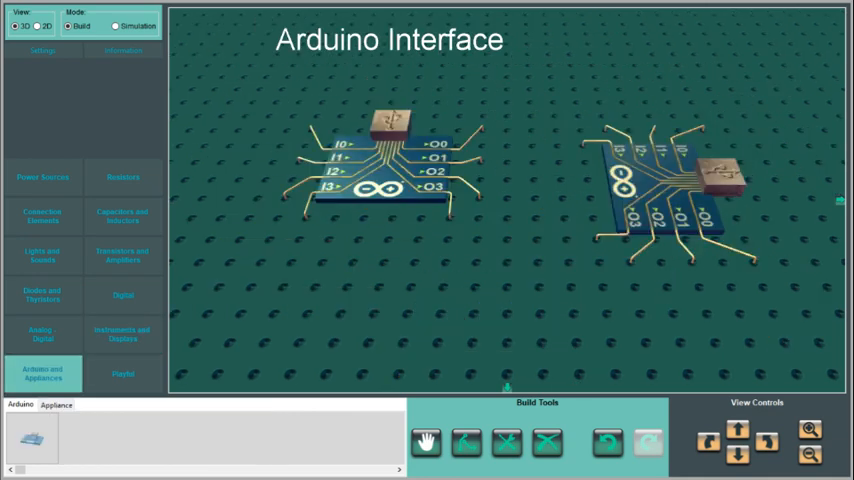
click(122, 373)
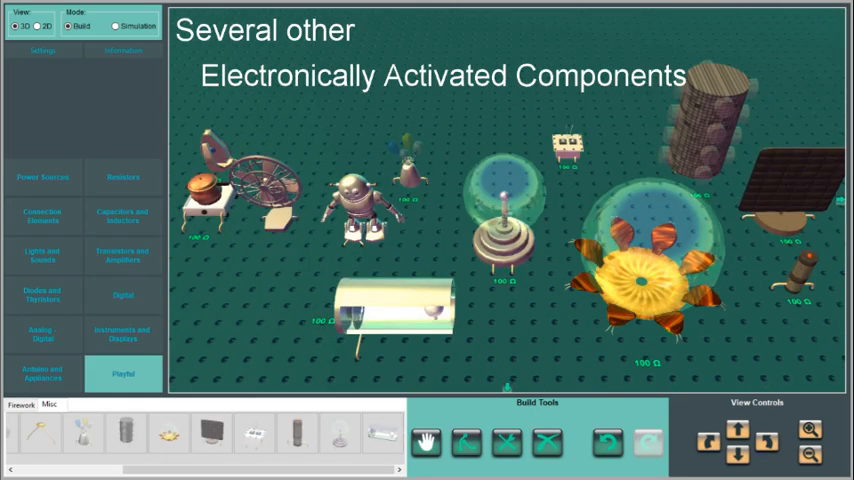
click(42, 177)
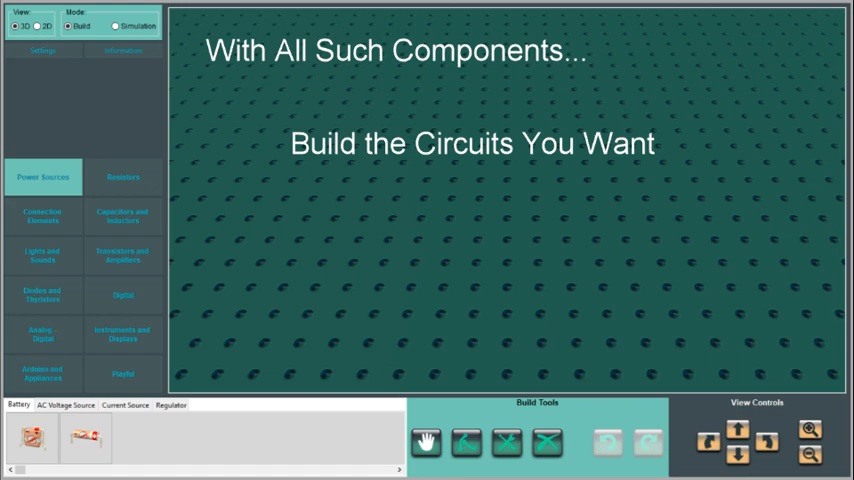
Step: Run the relay, rectifier, op-amp and fountain light-show example circuits in Simulation mode
click(114, 25)
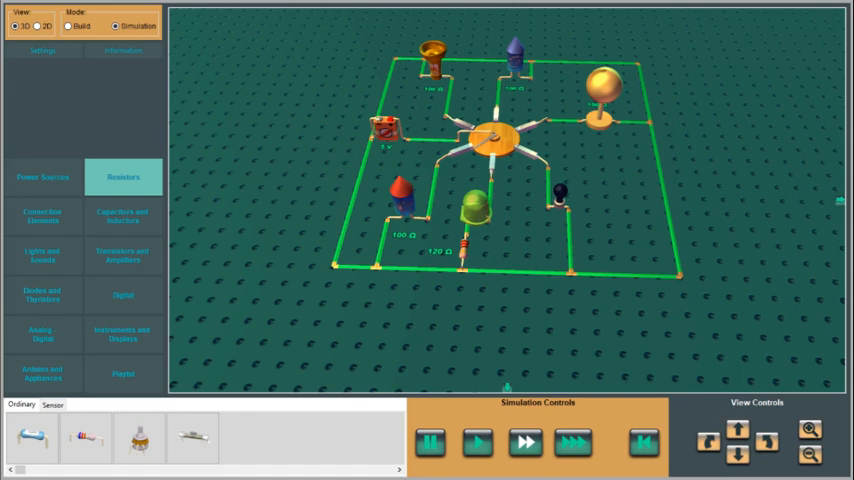
click(42, 215)
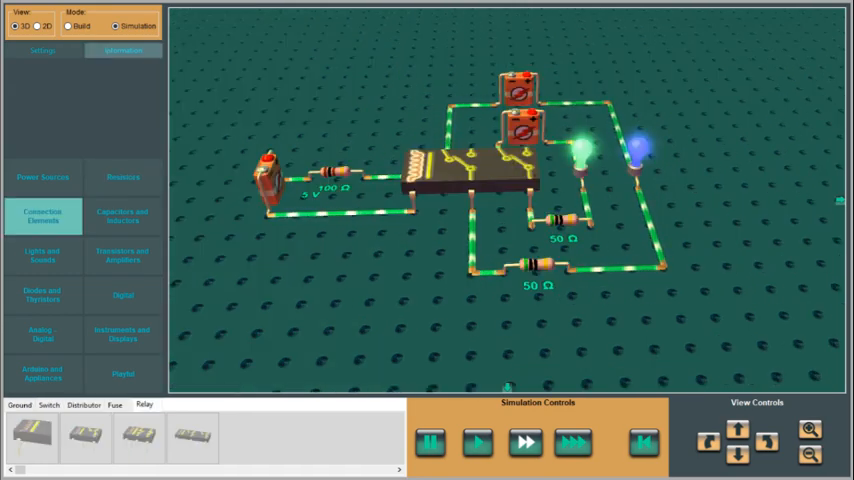
click(42, 294)
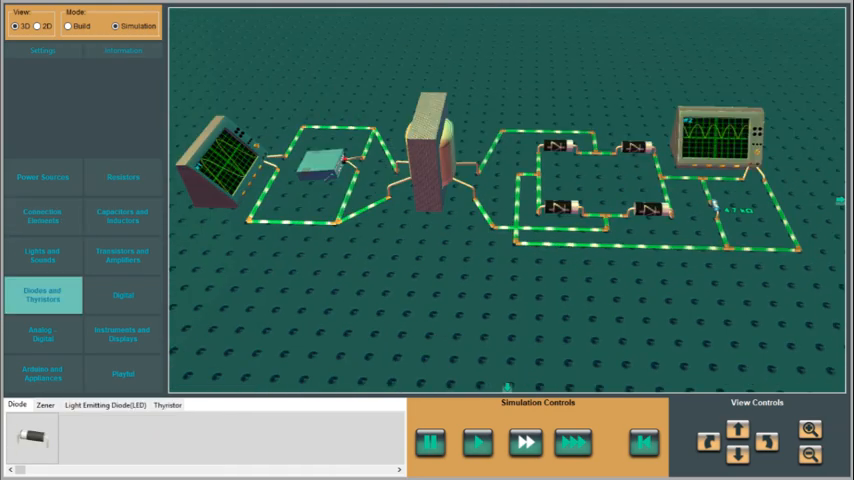
click(42, 176)
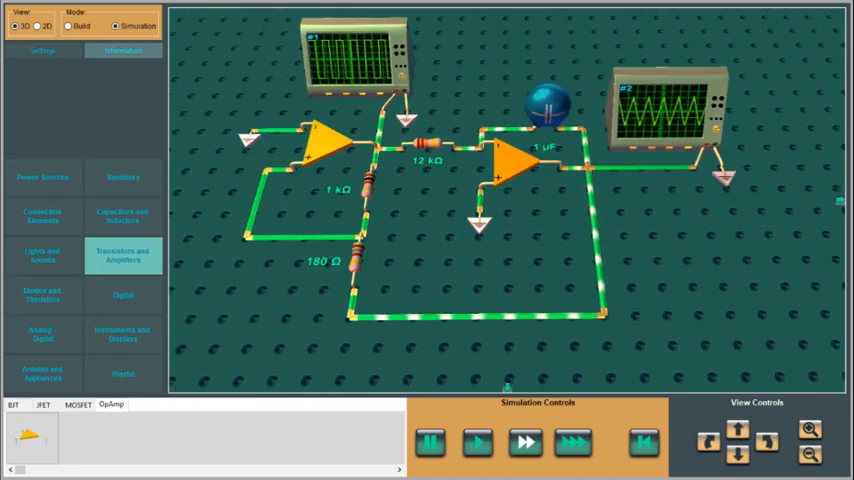
click(123, 333)
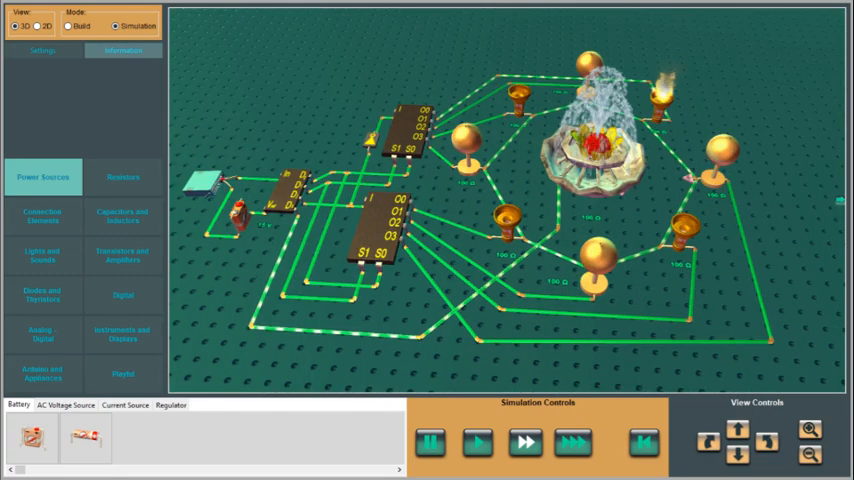
click(42, 333)
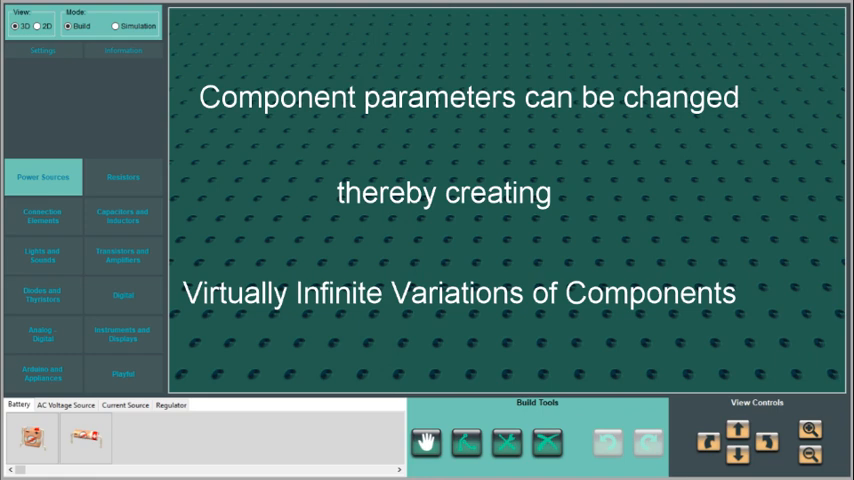
Step: Run the multicoloured lamp-matrix circuit, then return to Build mode with the 7 V resistor network
click(115, 25)
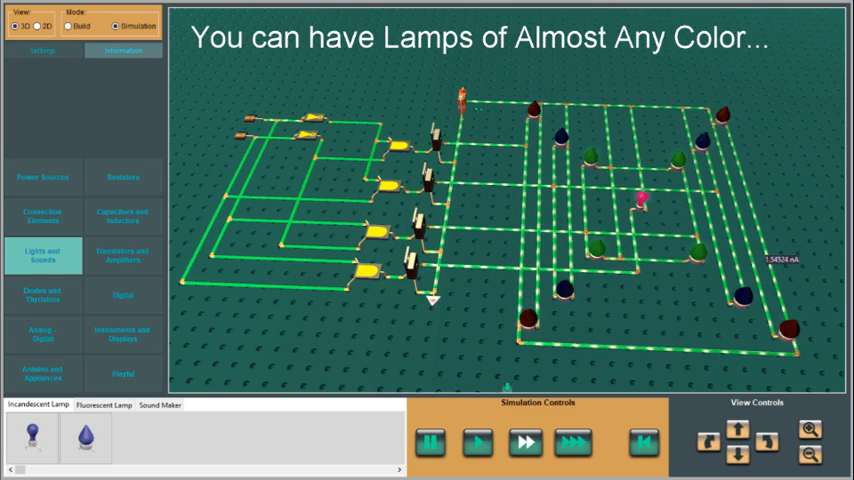
click(66, 25)
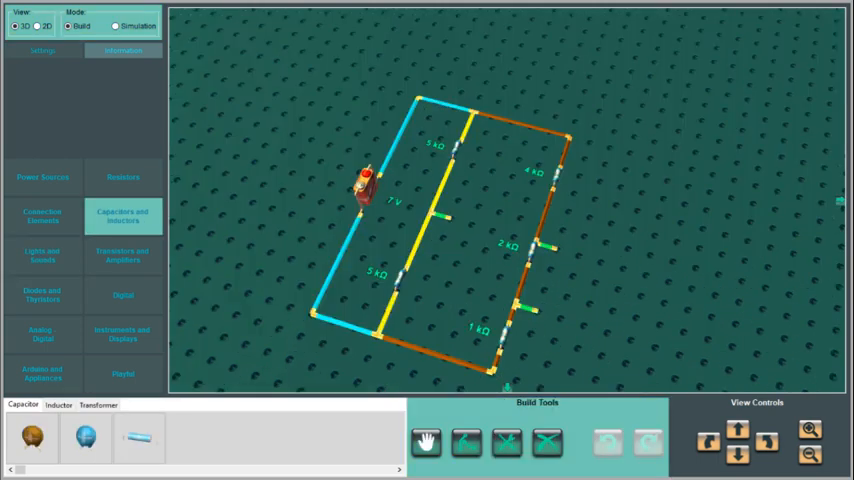